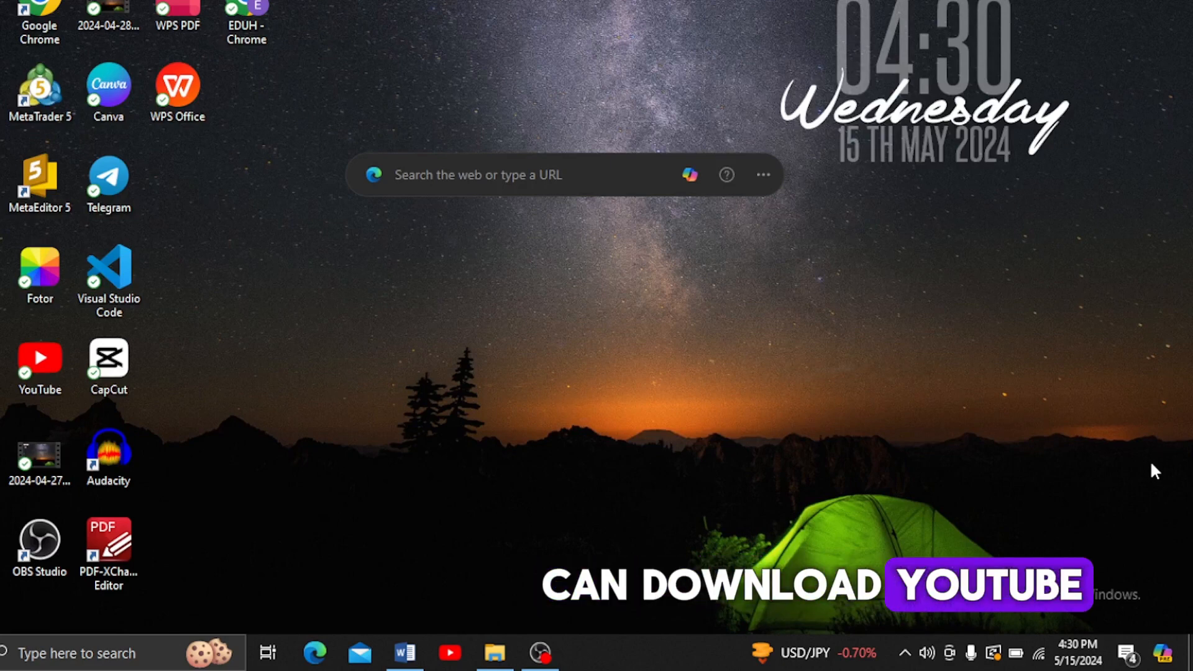
pyautogui.moveTo(763, 449)
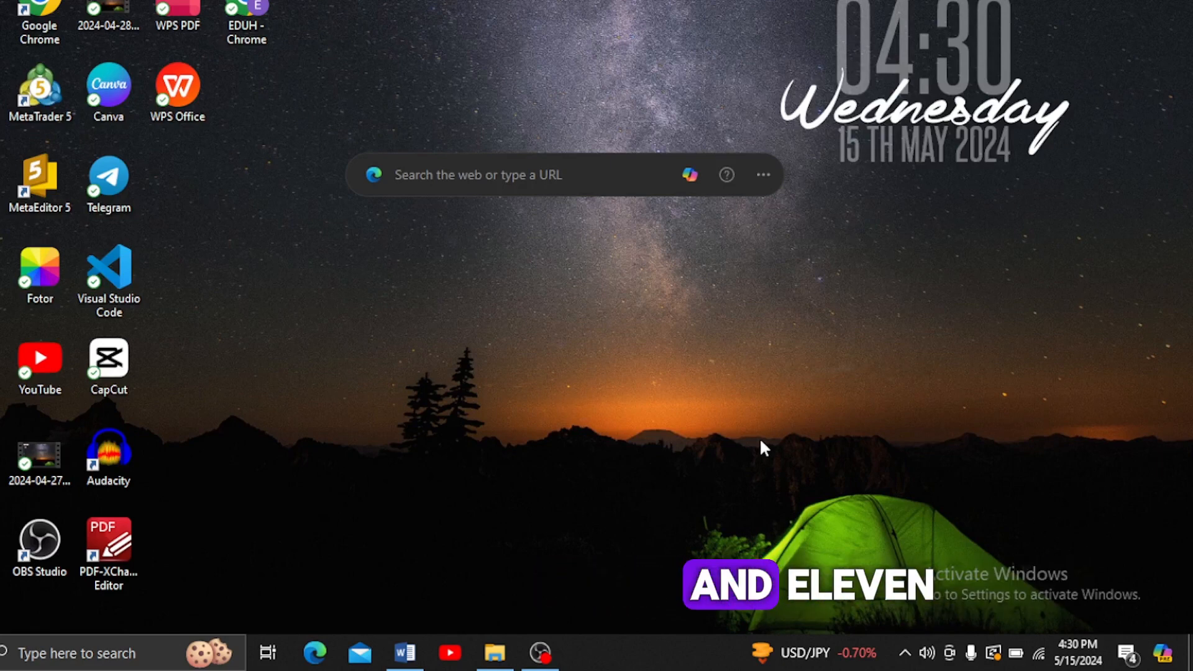
pyautogui.moveTo(483, 475)
pyautogui.write('utorrent downloa')
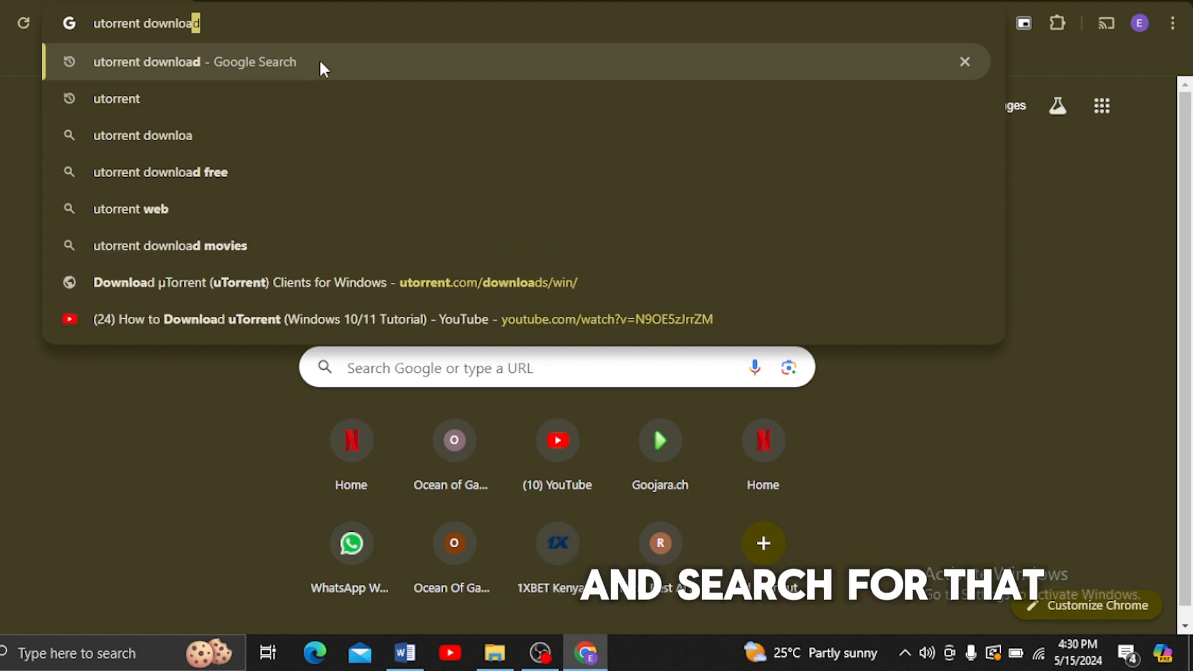
# Step: Search Google for 'utorrent download' and open the µTorrent Downloads for Windows result
pyautogui.click(194, 62)
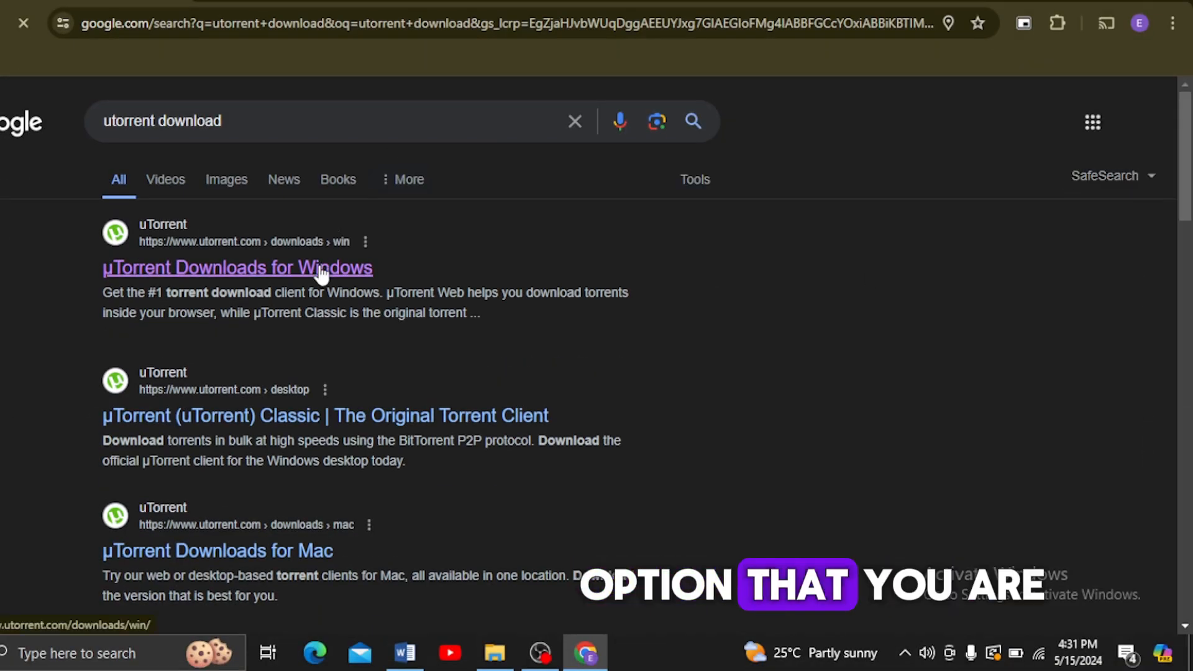
pyautogui.click(236, 268)
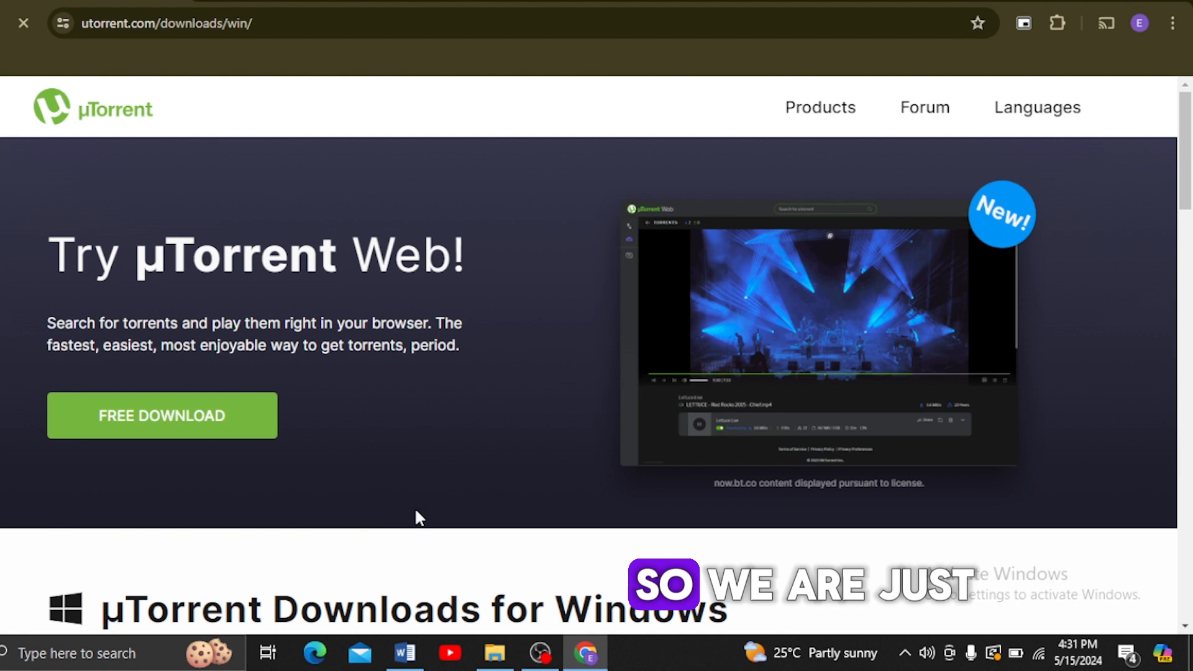
# Step: Start the free uTorrent Web download and confirm utweb_installer.exe (1,728 KB) finished in Chrome's downloads
pyautogui.click(160, 415)
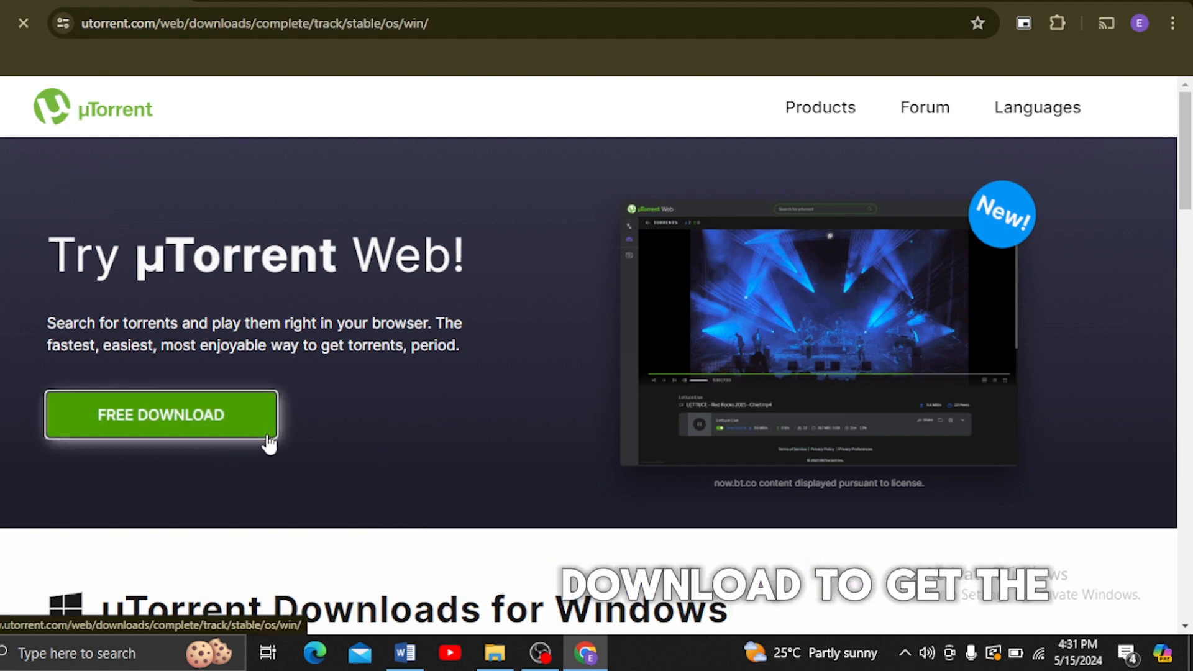
pyautogui.click(160, 415)
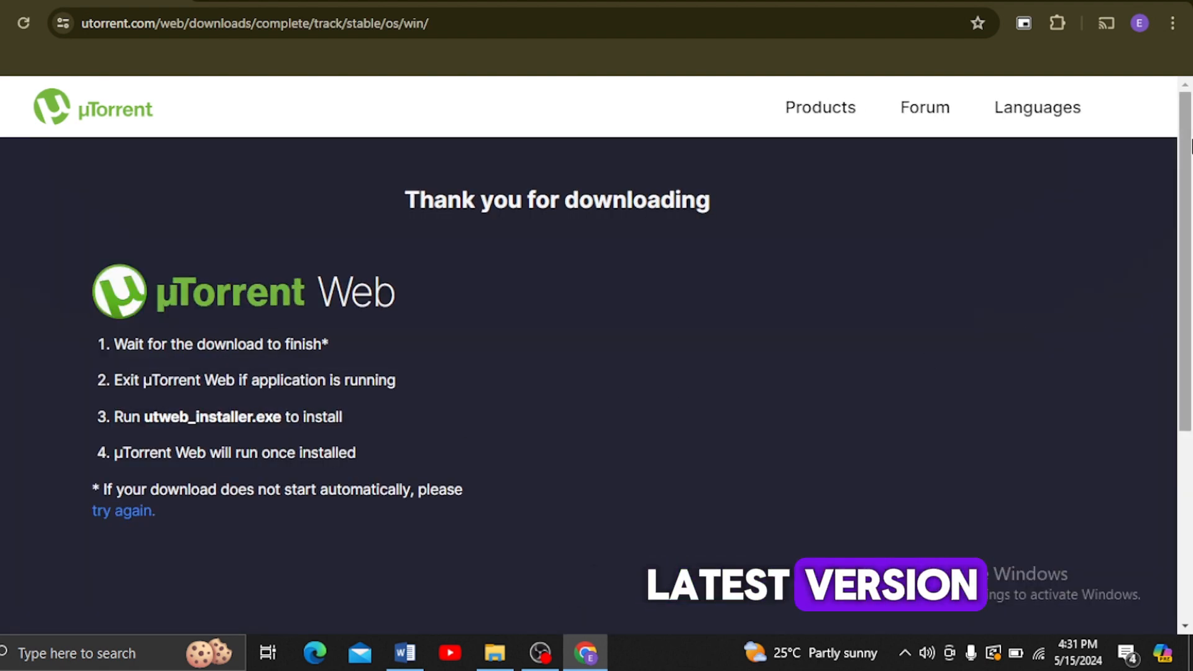
pyautogui.scroll(-3)
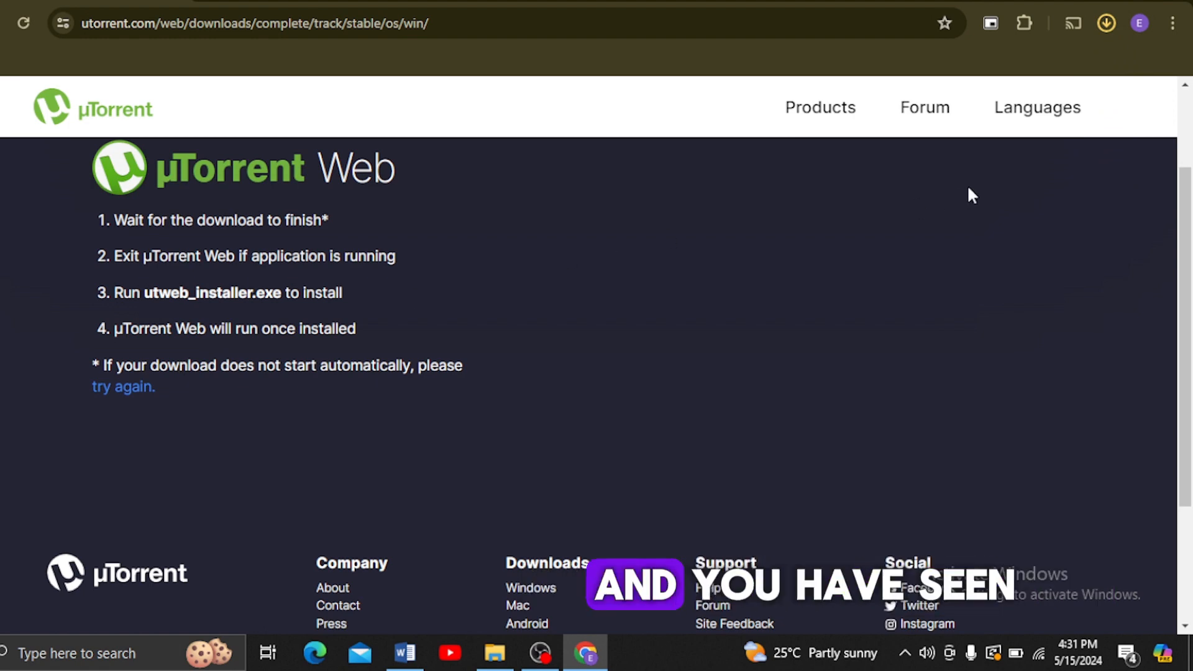
pyautogui.click(1107, 22)
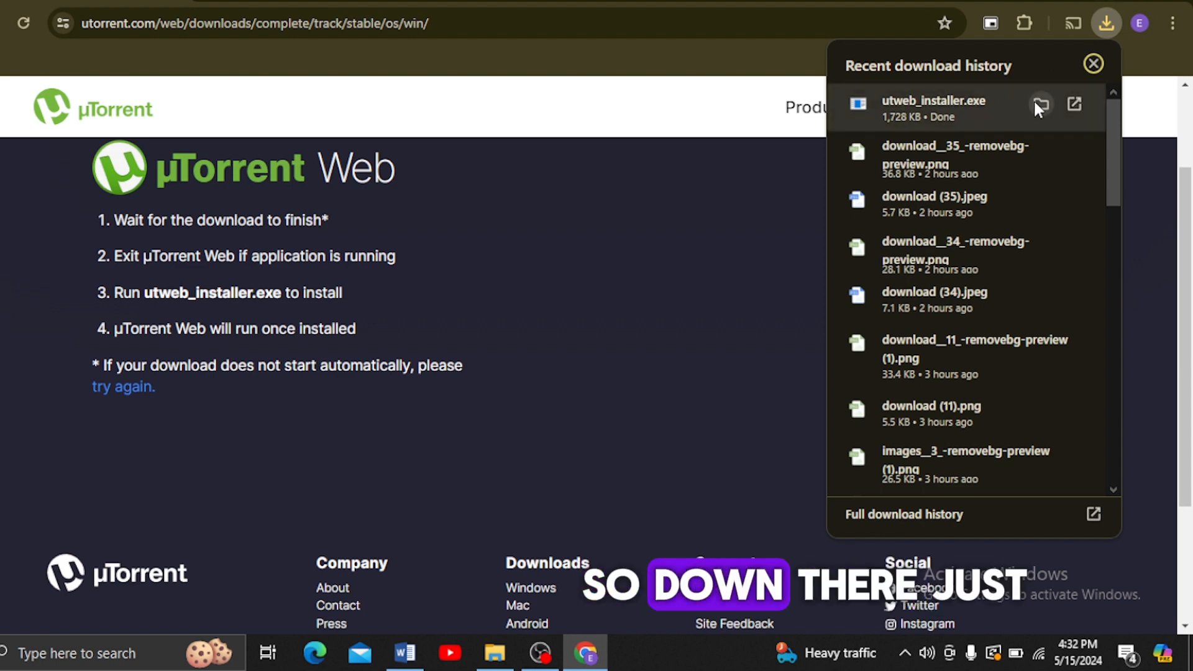
# Step: Reveal utweb_installer.exe in the Downloads folder and run it to reach the Setup Wizard welcome screen
pyautogui.click(1040, 104)
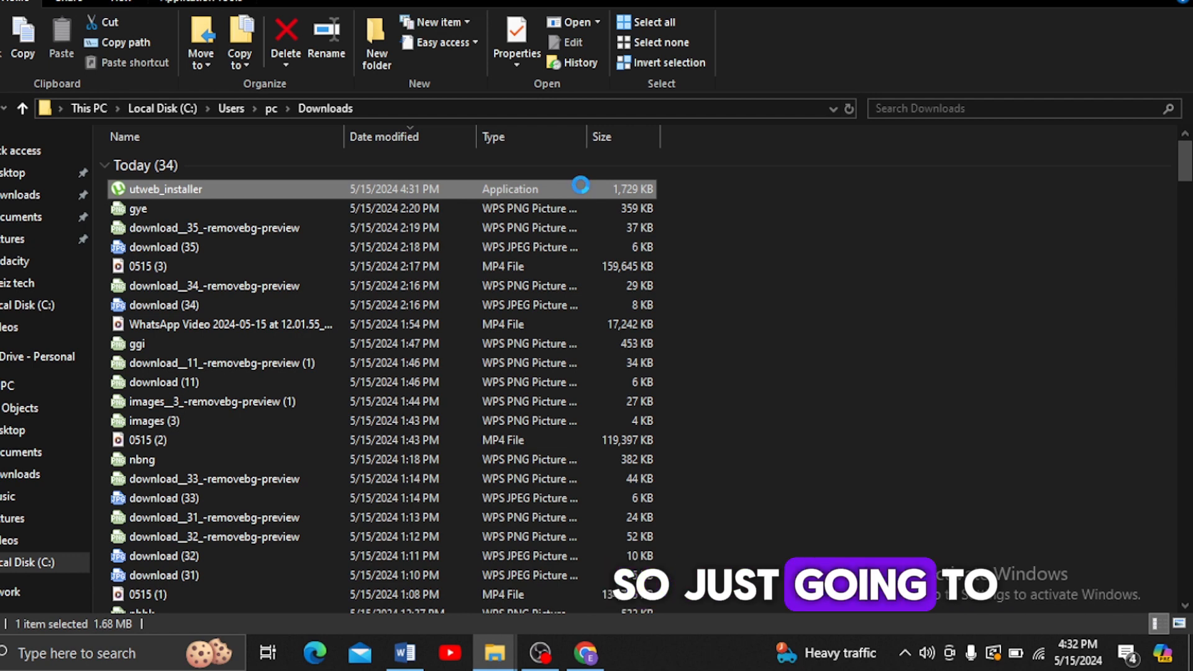
pyautogui.rightClick(164, 189)
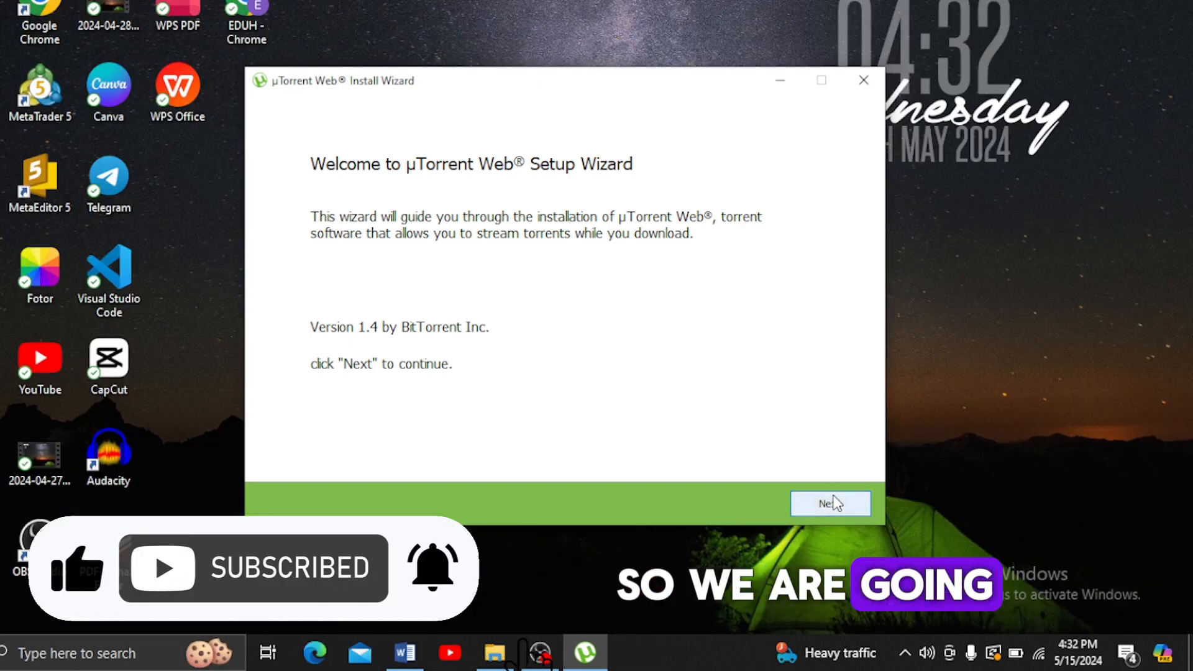
# Step: Advance past the welcome screen and agree to the license, reaching the RAV Endpoint Protection offer
pyautogui.click(830, 503)
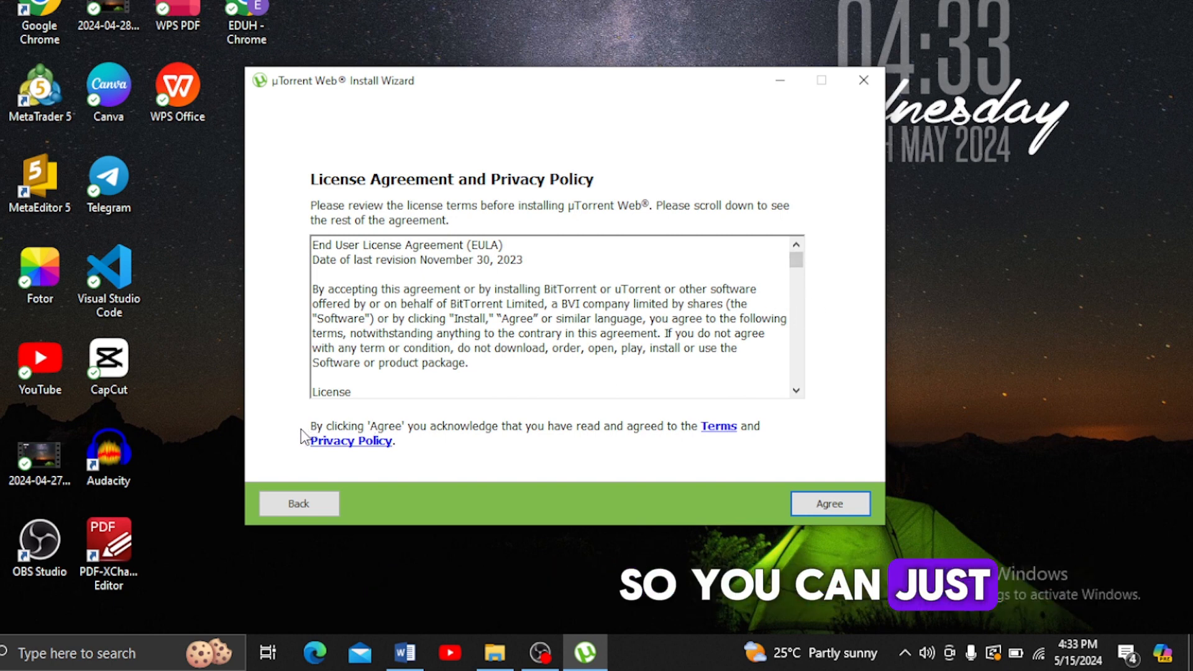
pyautogui.click(830, 503)
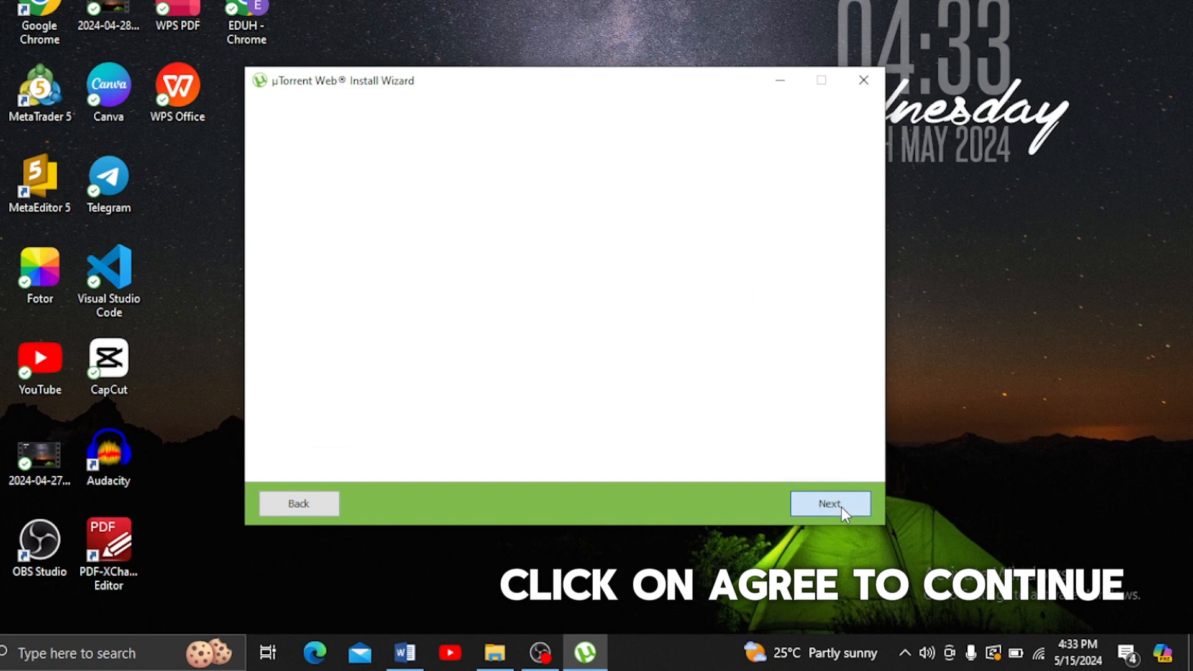
pyautogui.click(829, 504)
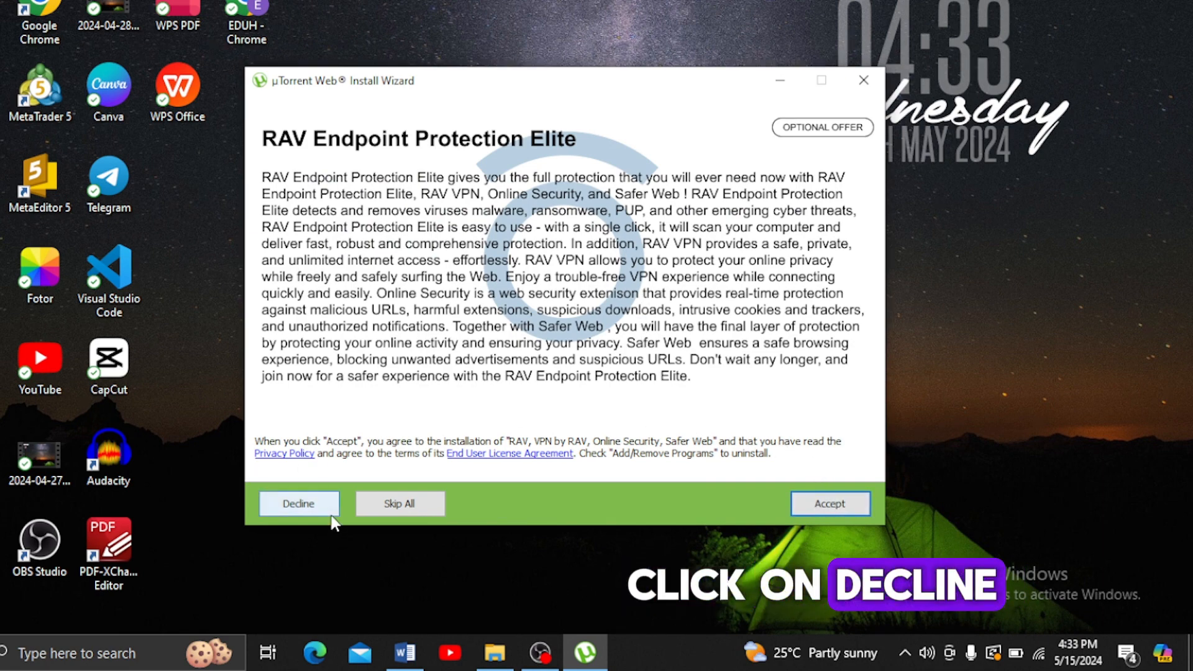
# Step: Decline the RAV Endpoint Protection offer, pass the Opera offer, and let installation complete
pyautogui.click(298, 503)
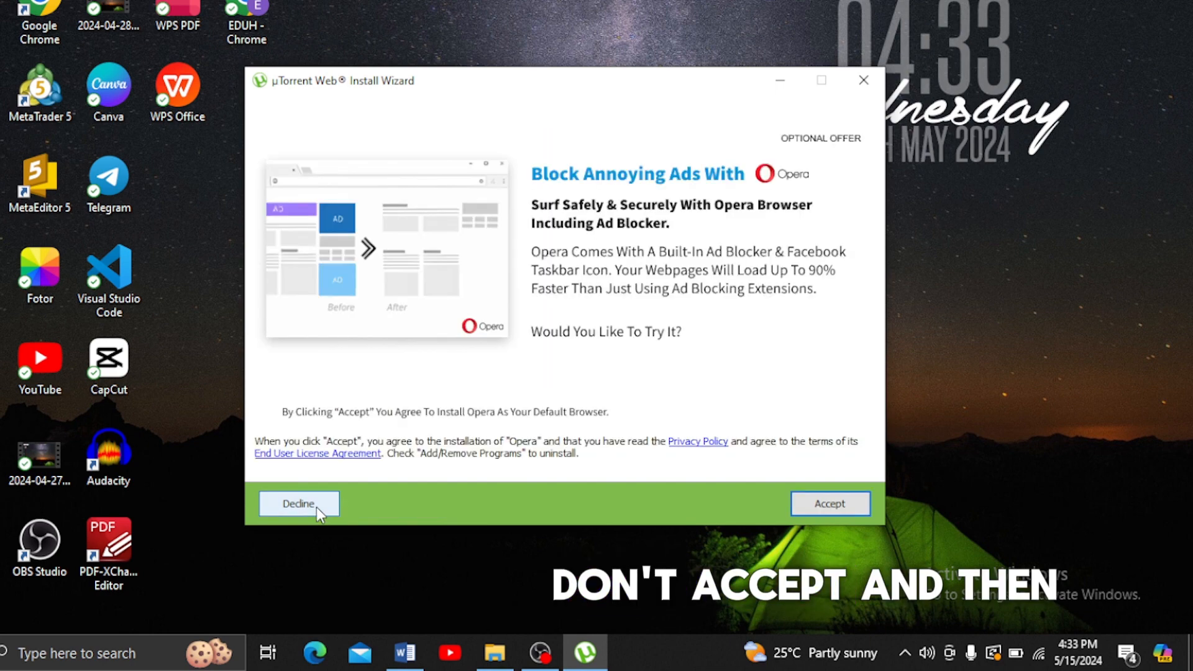
pyautogui.moveTo(830, 503)
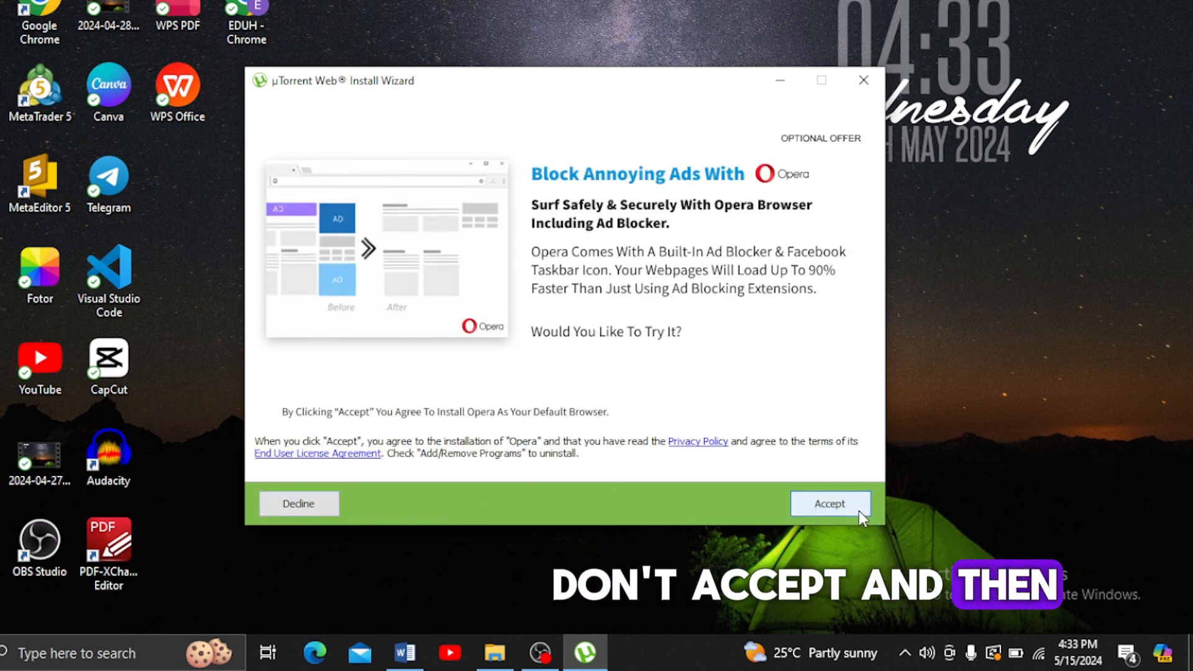
pyautogui.click(829, 504)
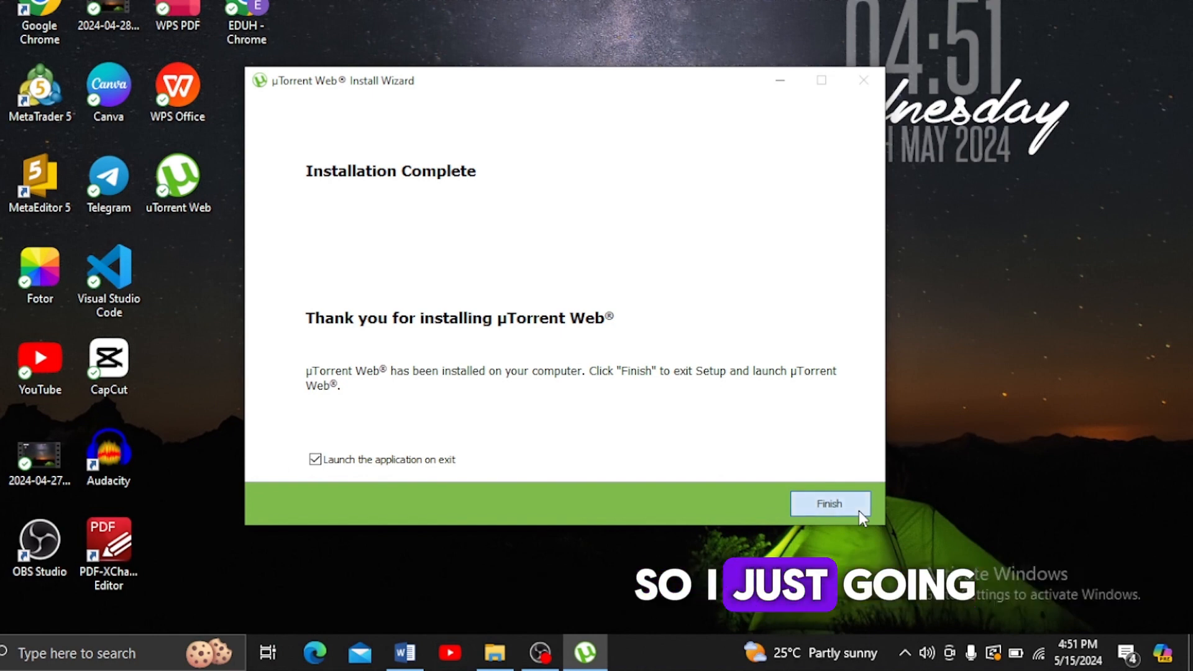
# Step: Finish setup with 'Launch the application on exit' checked, then close the uTorrent Web browser window
pyautogui.click(829, 504)
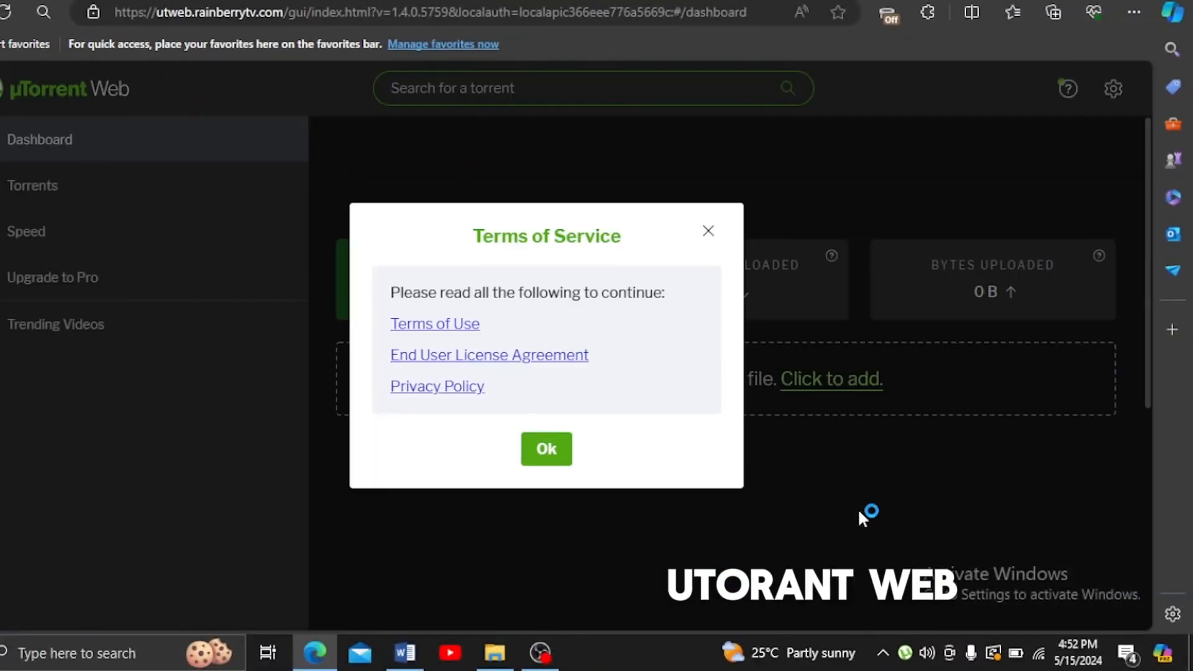
pyautogui.click(545, 449)
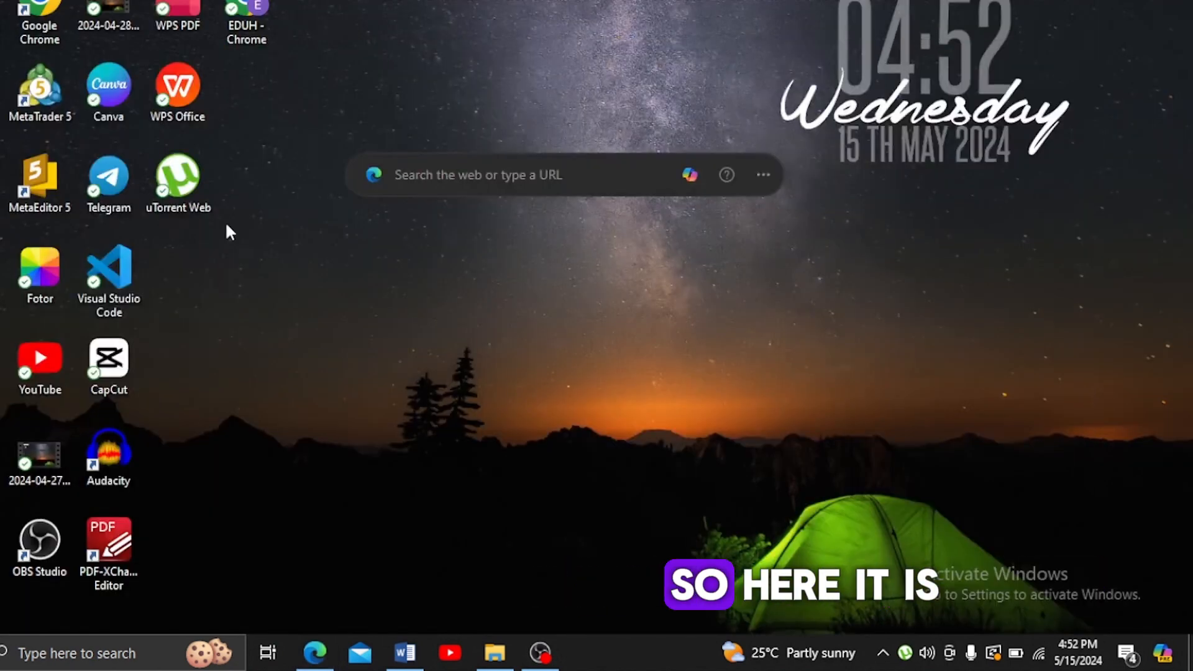
# Step: Launch uTorrent Web from its desktop shortcut so its page loads in the browser
pyautogui.click(178, 175)
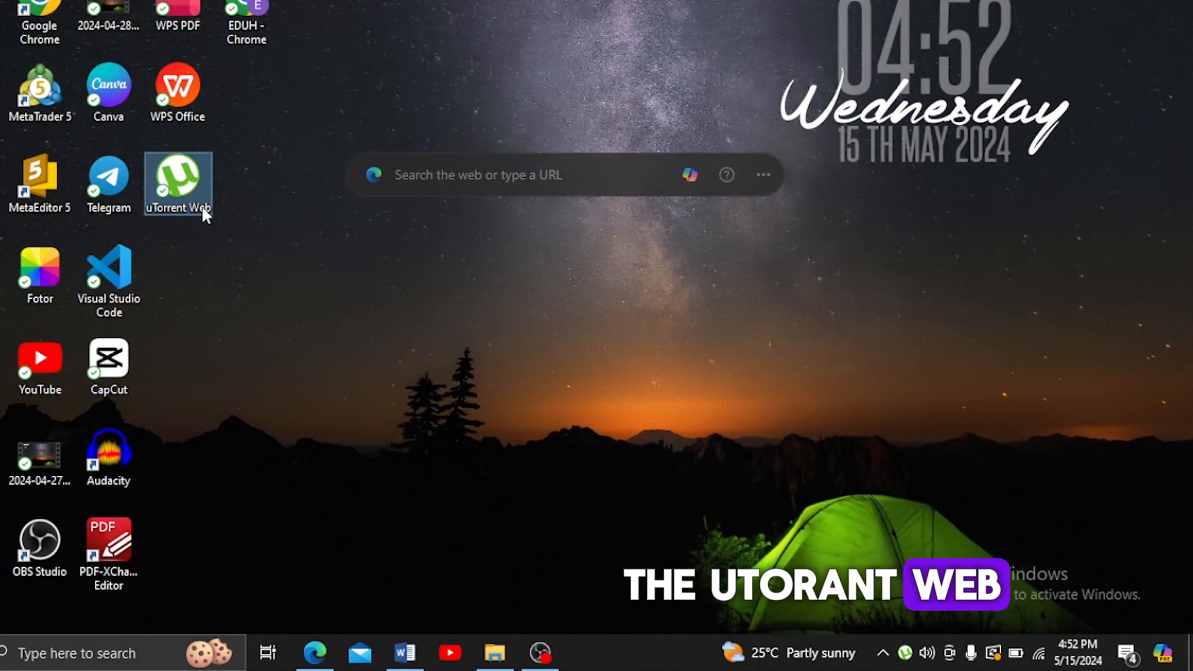
pyautogui.doubleClick(178, 184)
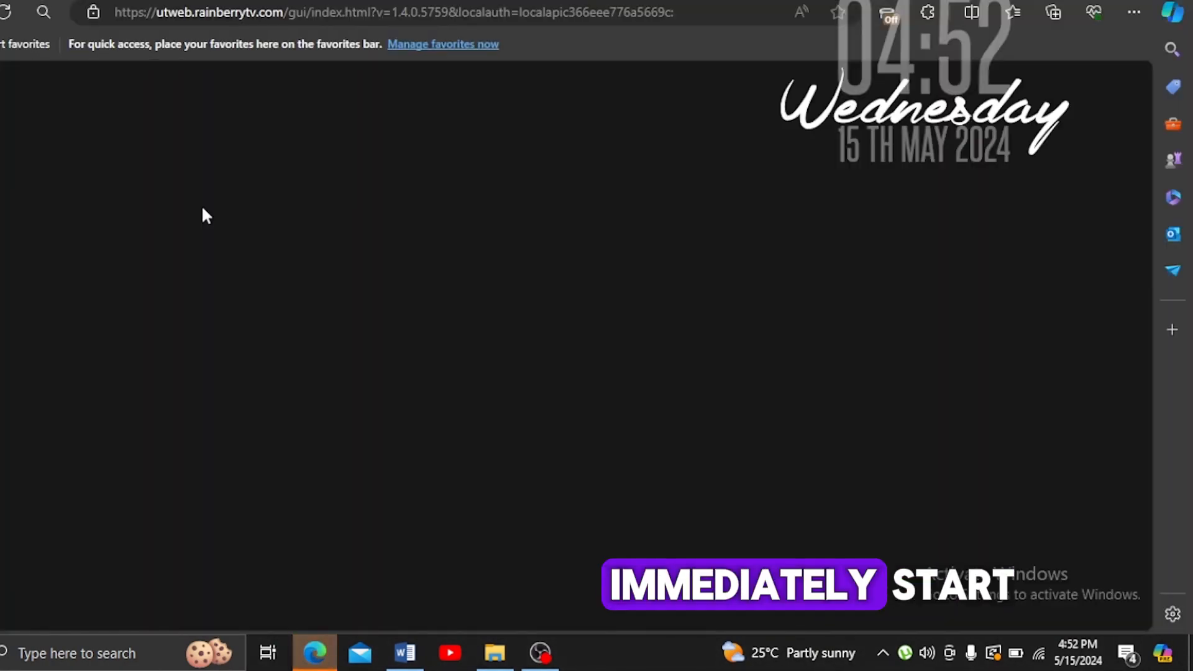